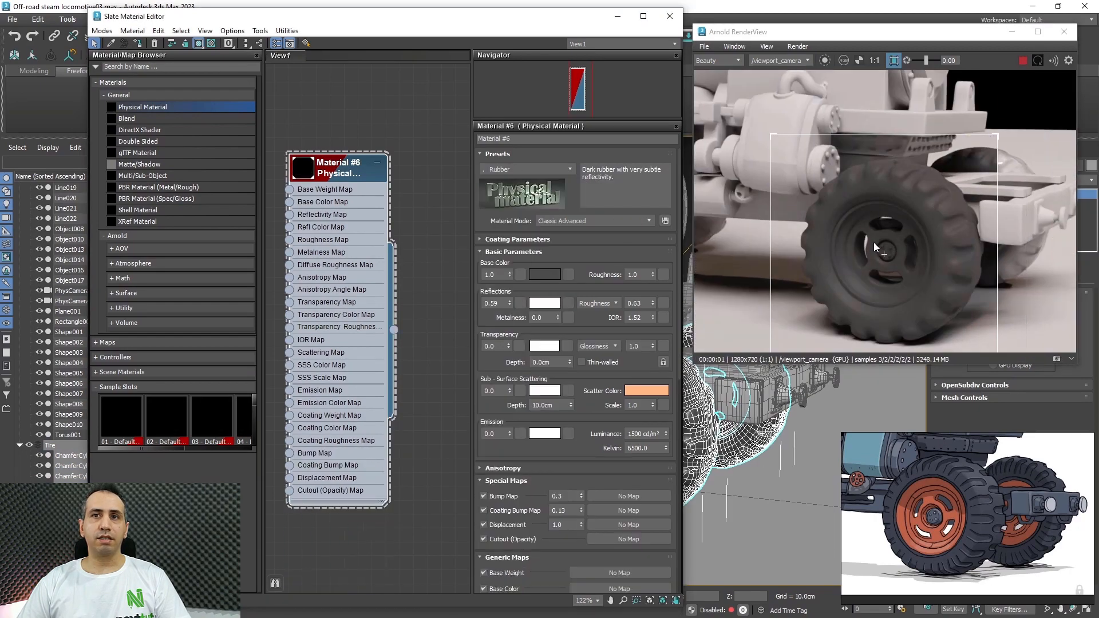
# Step: Show the Slate Material Editor's Physical Material node beside the Arnold RenderView wheel close-up
pyautogui.click(667, 15)
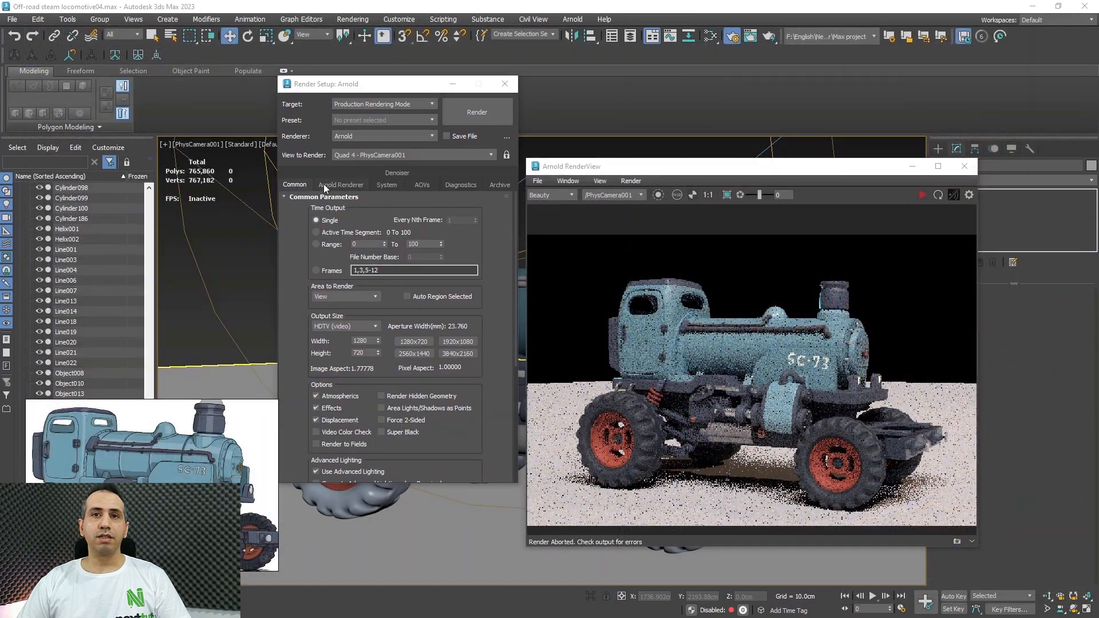
# Step: Display Render Setup with Arnold on the Common tab beside the grainy locomotive RenderView
pyautogui.click(341, 184)
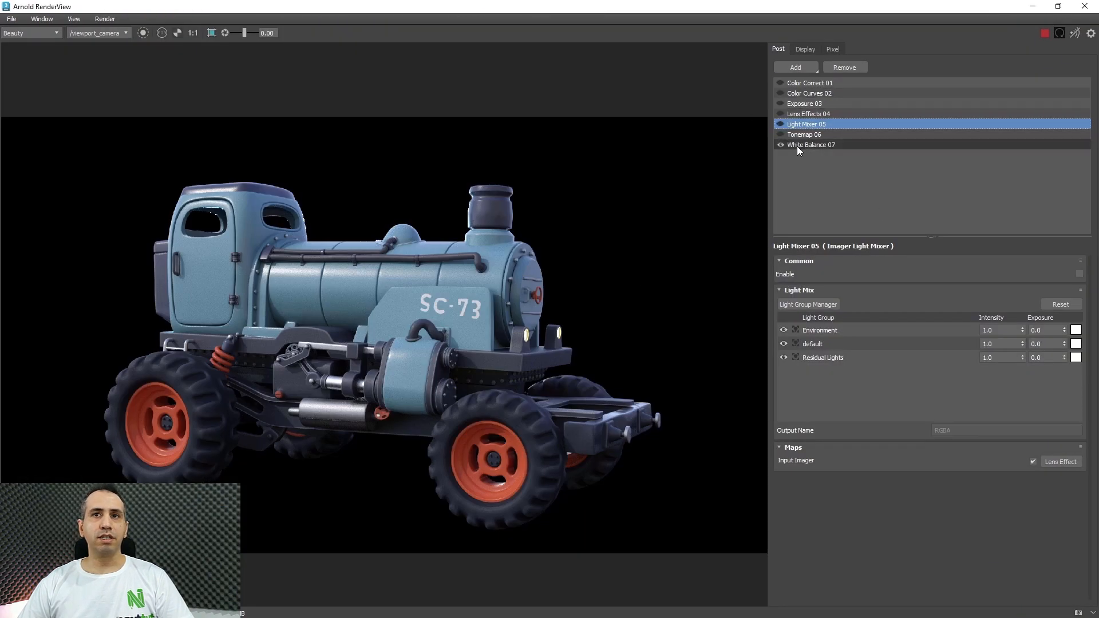
# Step: Select White Balance 07 in the RenderView Post imager list to reveal its parameters
pyautogui.click(811, 144)
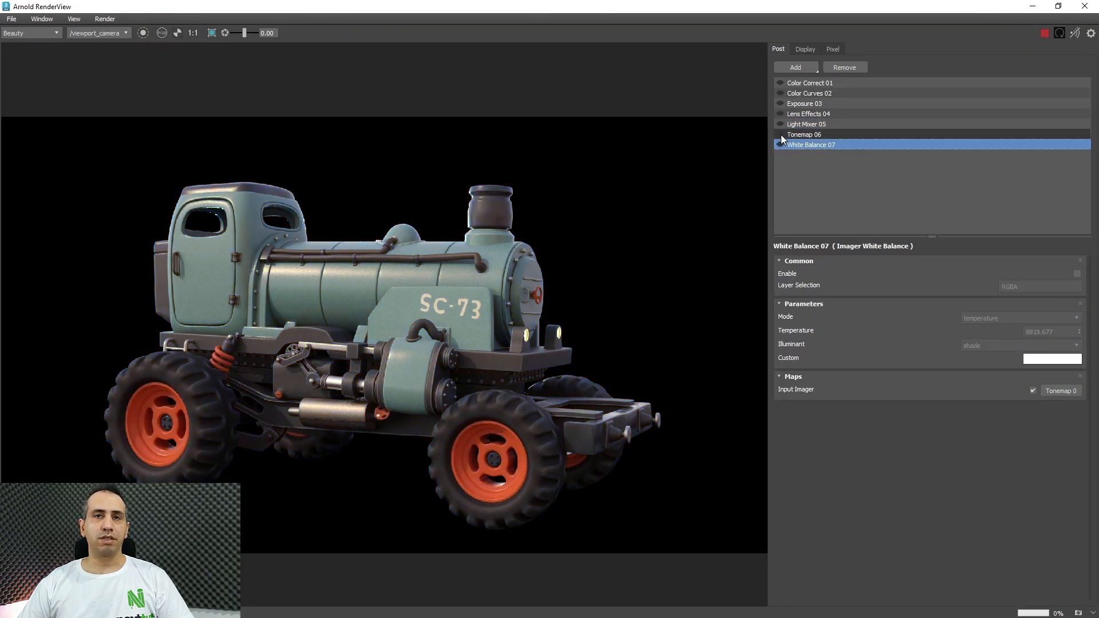